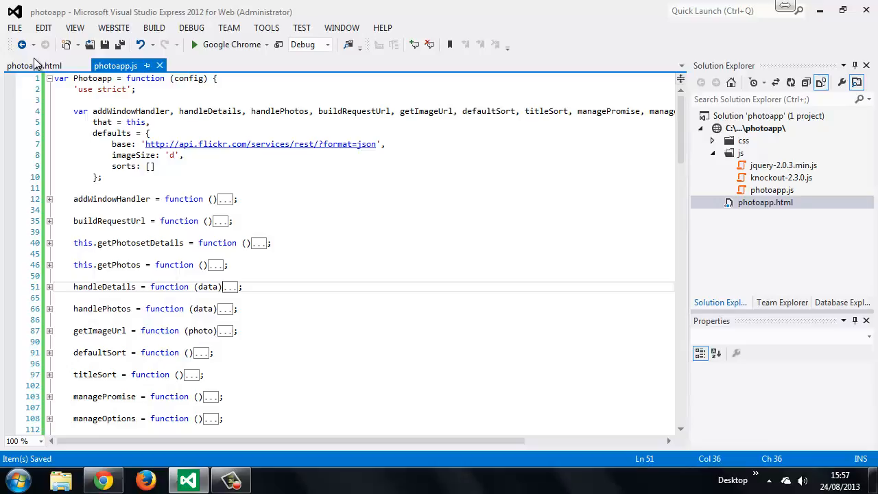
Step: In photoapp.html, add an empty <!-- ko if: lightboxVisible --> ... <!-- /ko --> block after the photos section
left_click(32, 66)
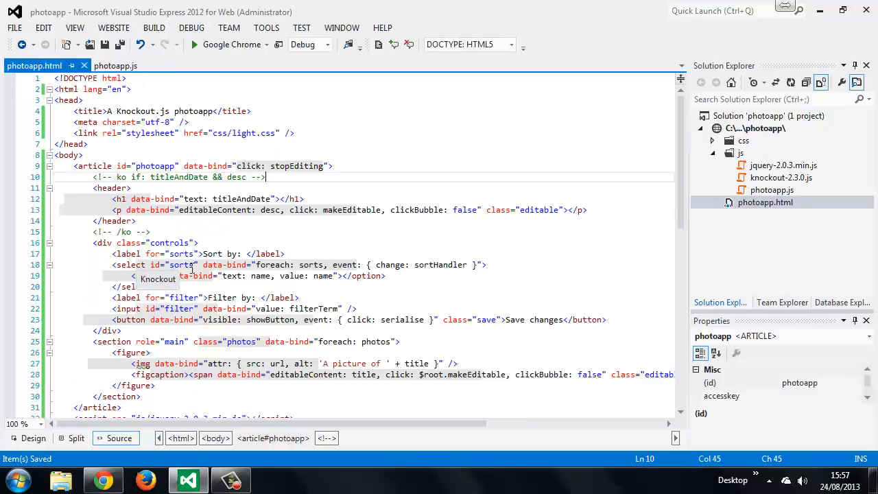
scroll("down", 3)
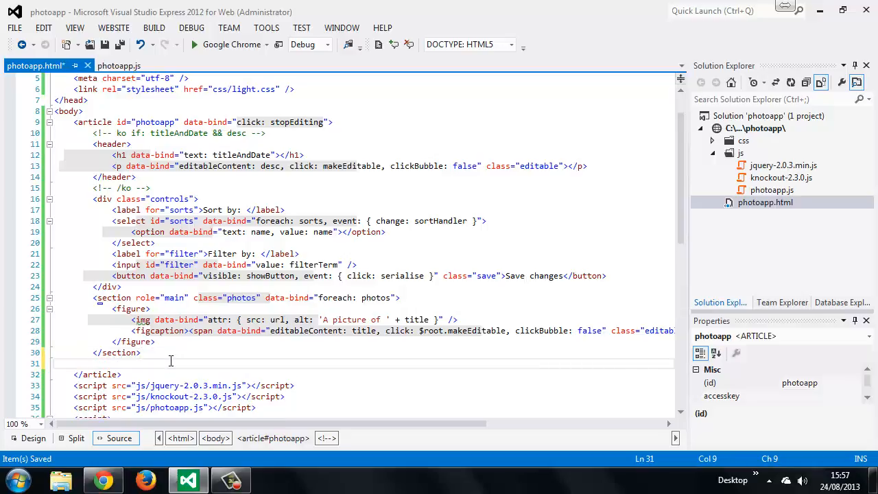
type("<!-- ko")
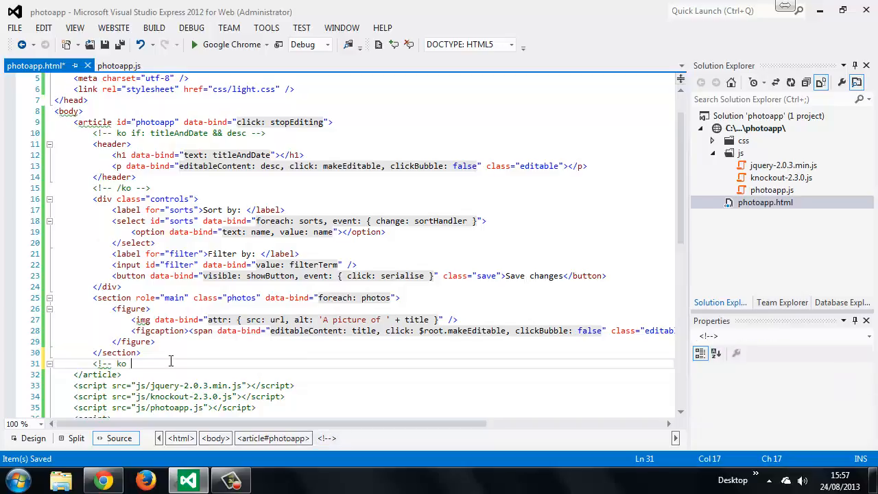
type("if")
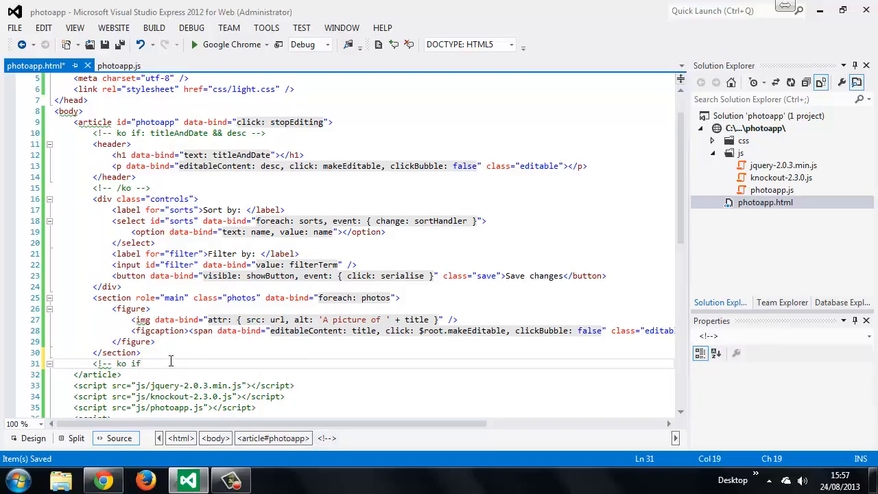
type("lightboxVisi")
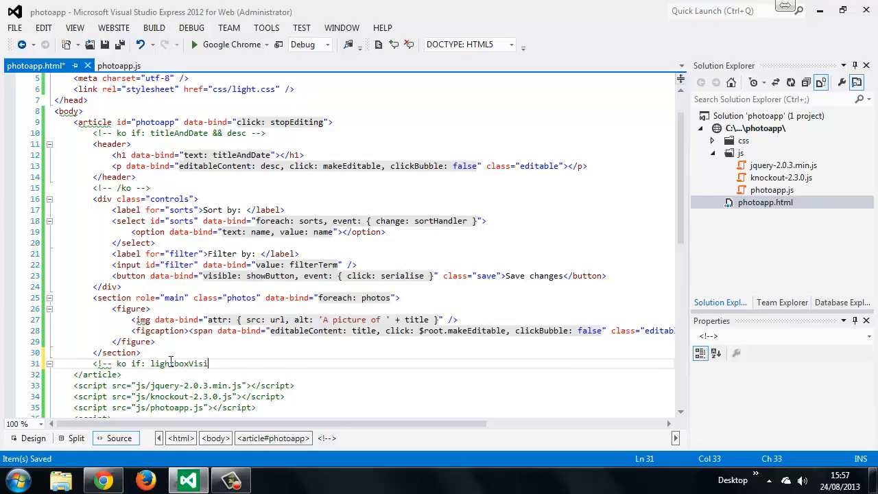
type("ble --")
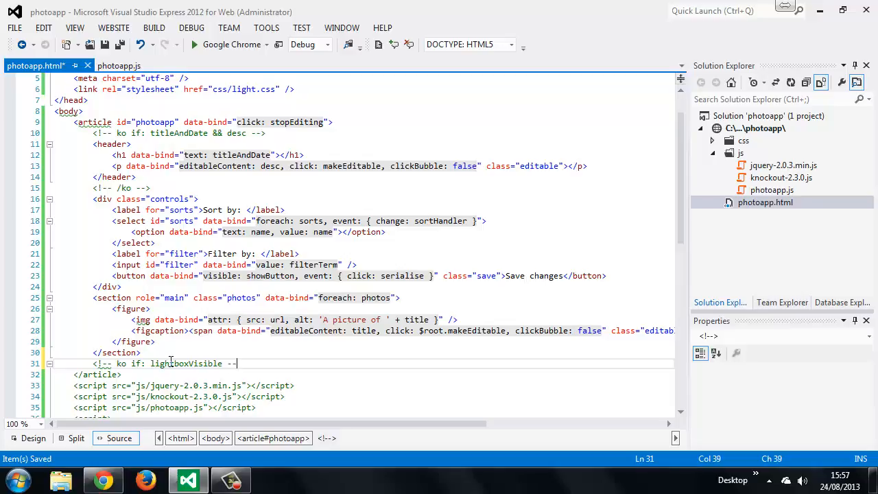
type("<")
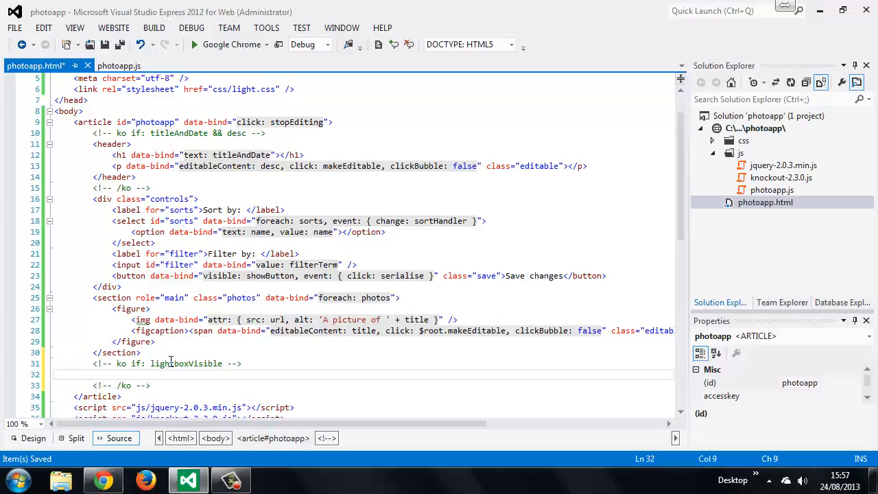
Step: Add div.modal and div.lightbox with a 'Close' link bound to click: closeLightbox, clickBubble: false
type("<div class=\"modal\">")
type("<div class=\"lightbox\">")
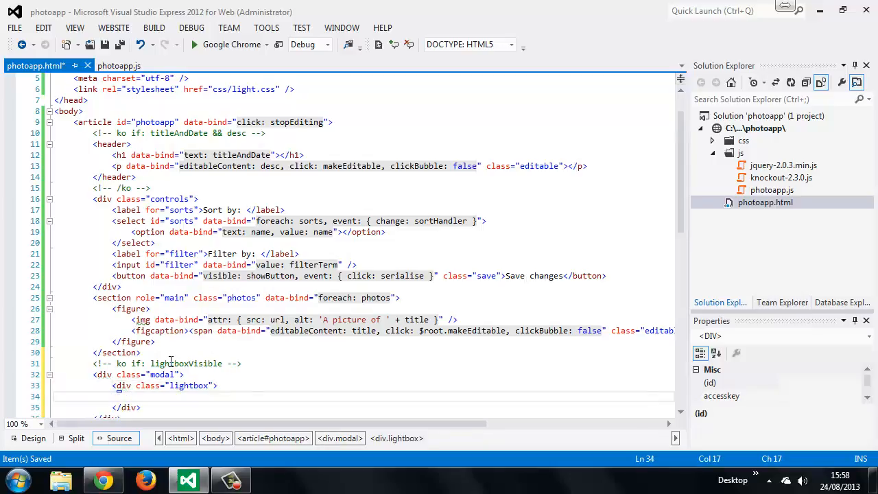
type("<a href=\"#\" title")
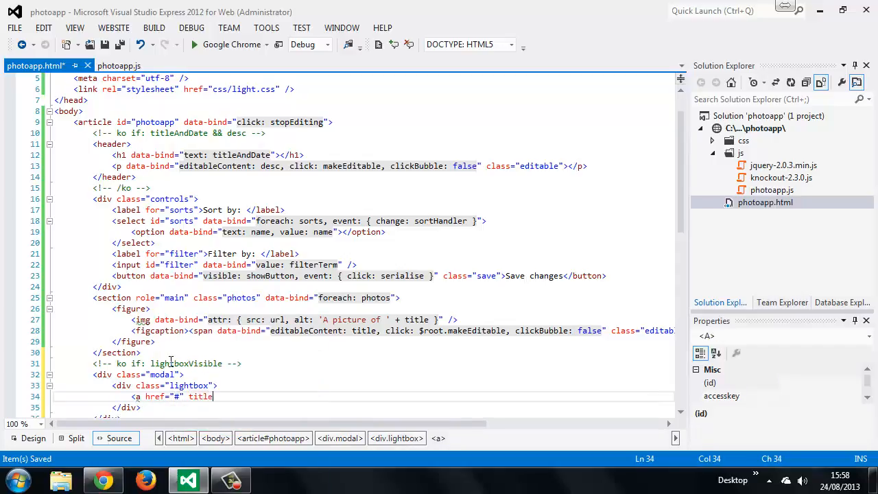
type("=\"Close\"")
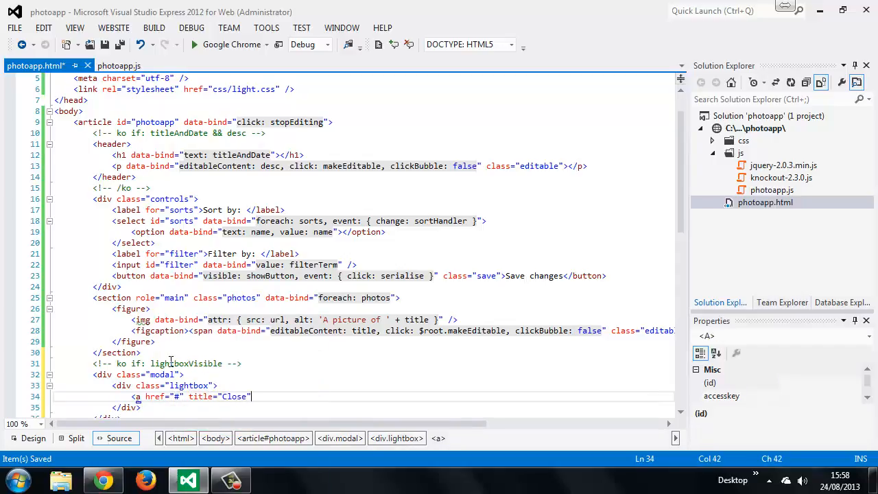
type("data-")
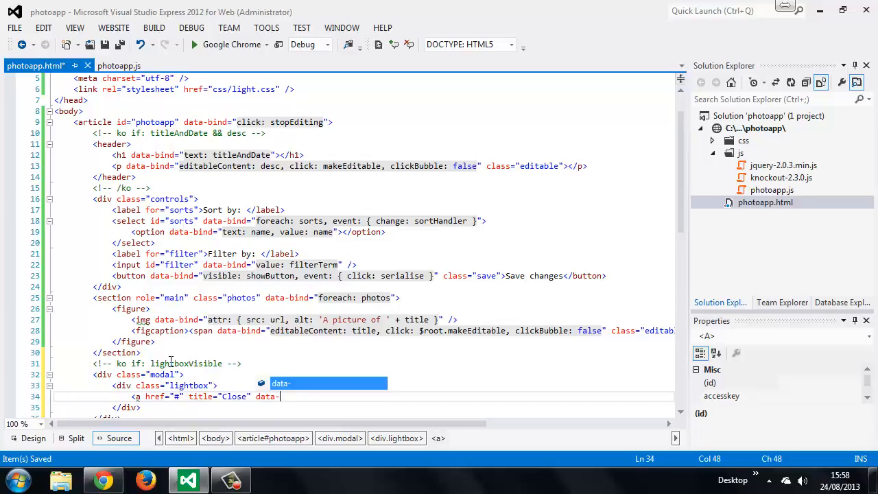
type("bi")
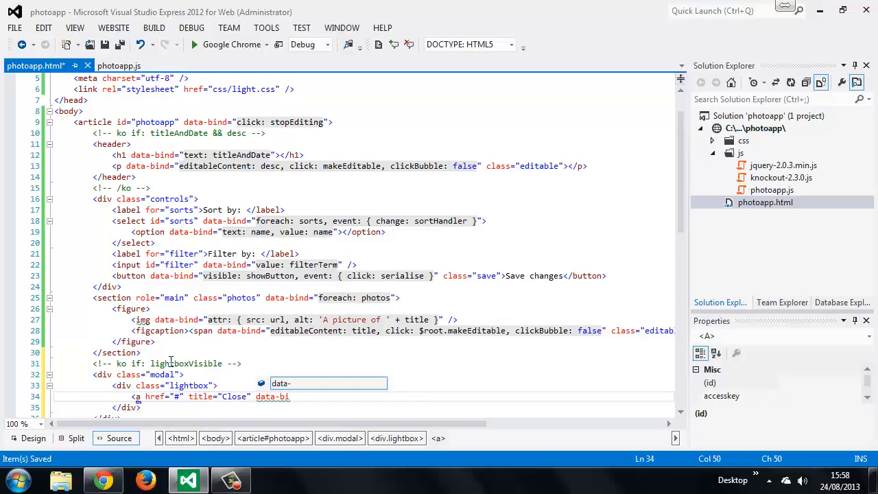
type("nd=\"click: closeL\"")
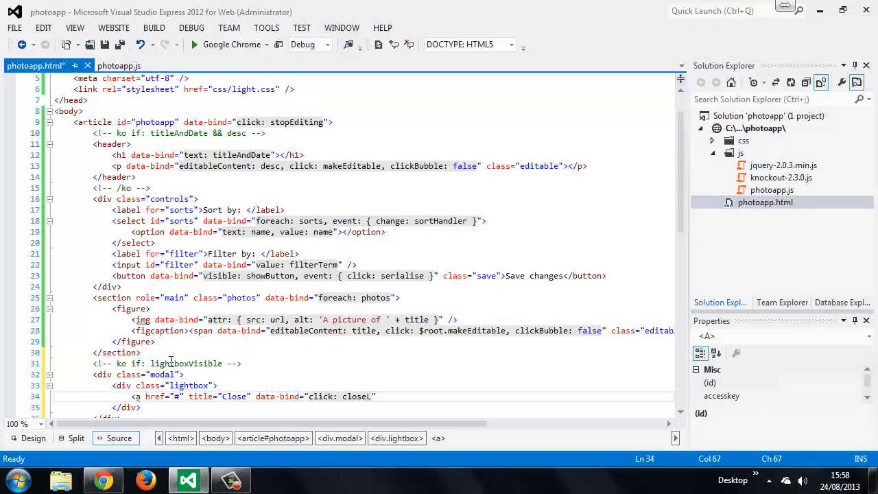
type("ightbox")
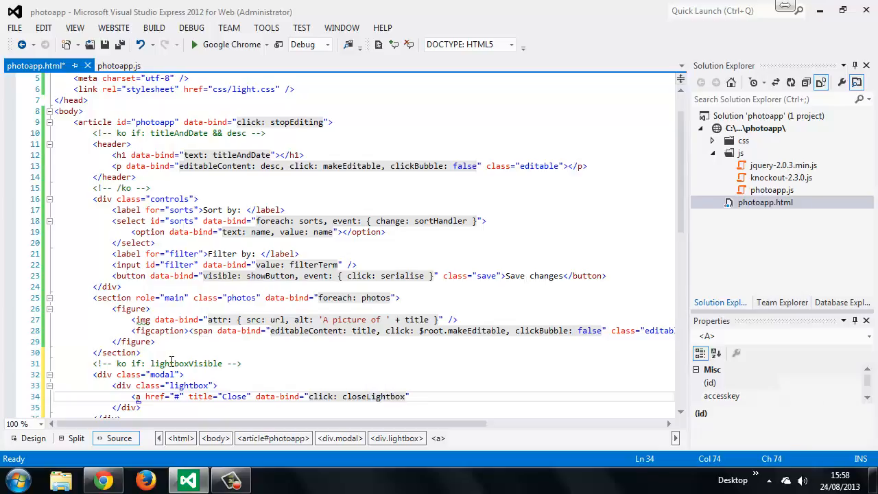
type(",")
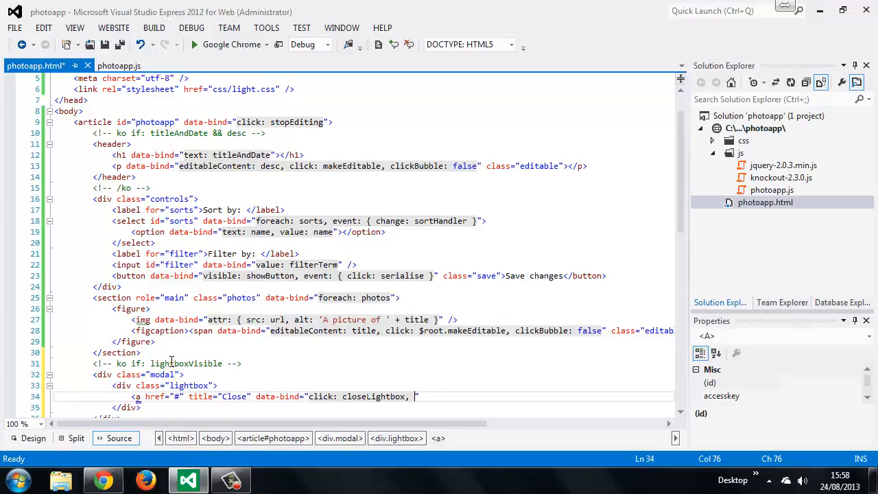
type("clickBubble: false")
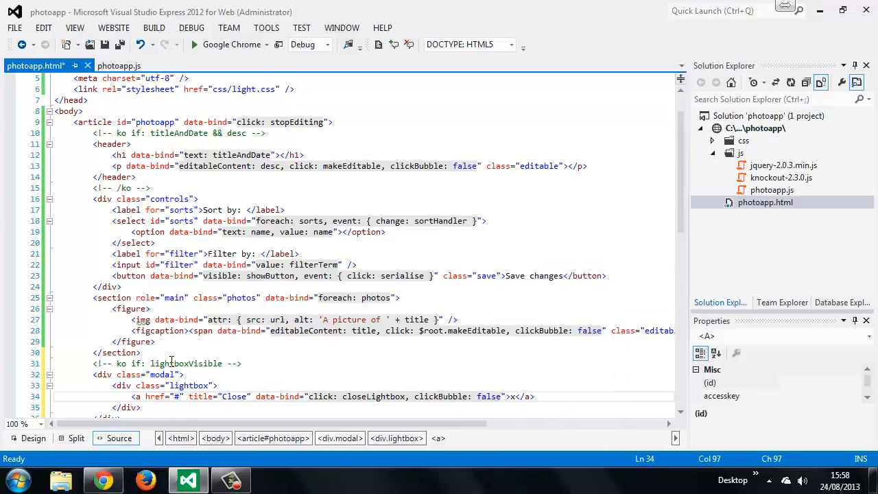
type("<img")
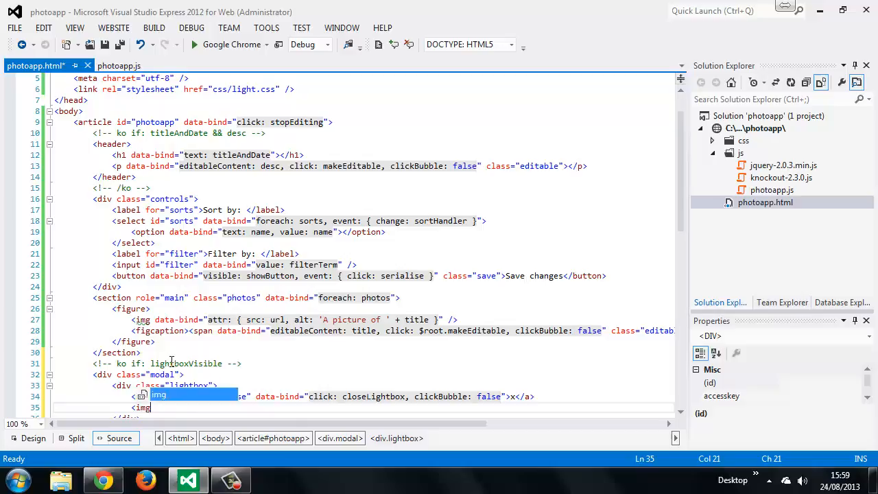
Step: Finish the img with attr bindings src: lightbox.url and title: lightbox.title, close it, and save
type("data")
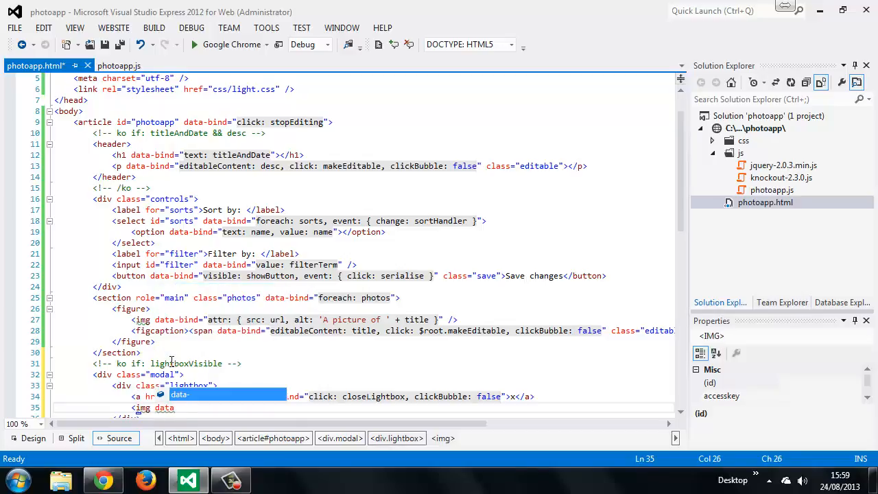
type("-")
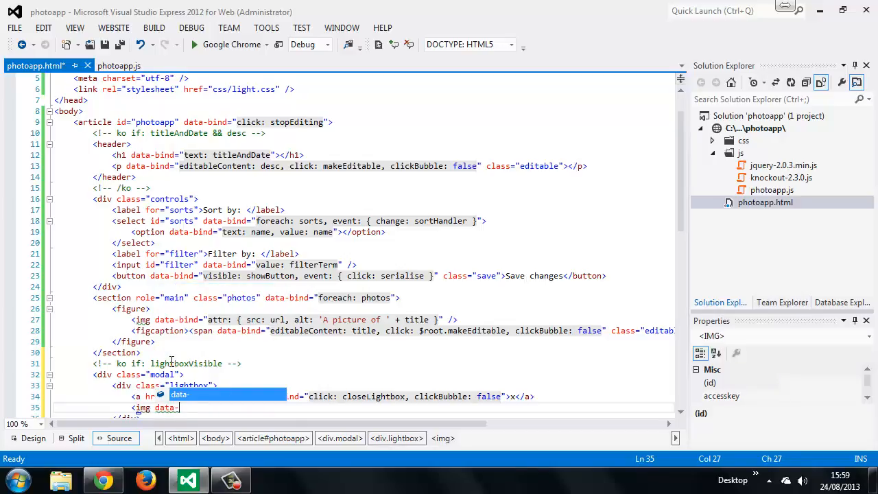
type("bind=\"a\"")
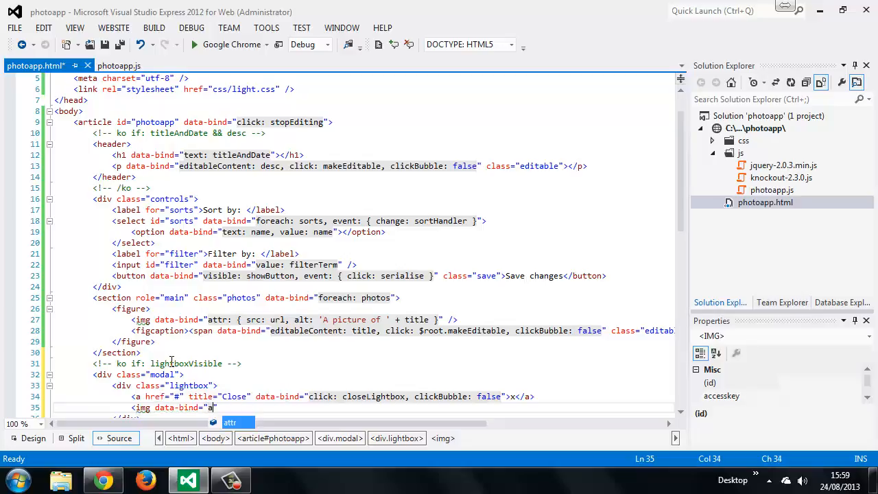
type("ttr: { s")
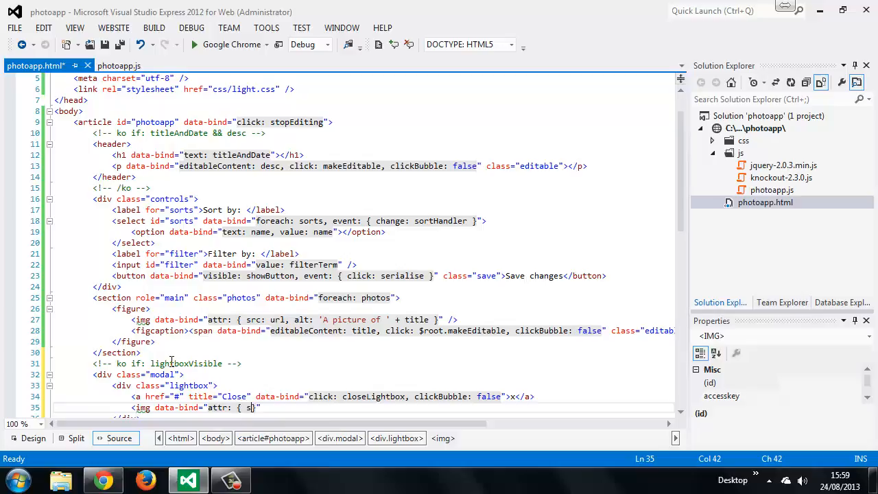
type("rc: lightb")
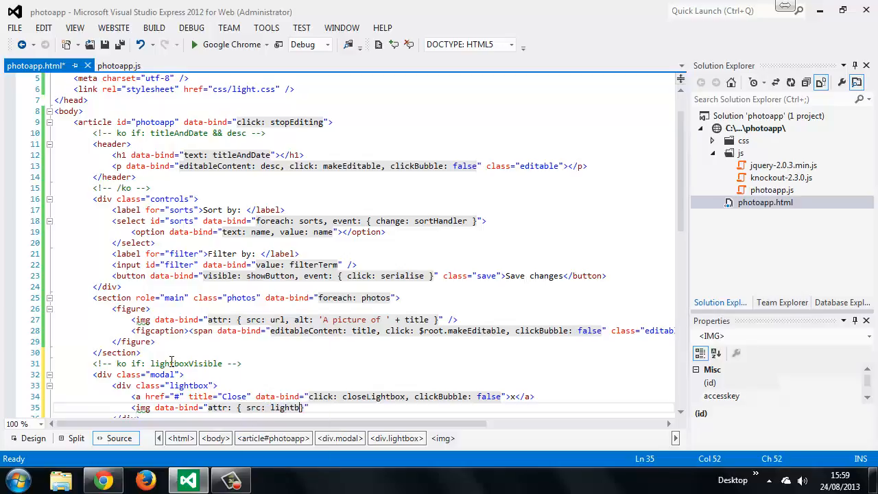
type(".url, alt:")
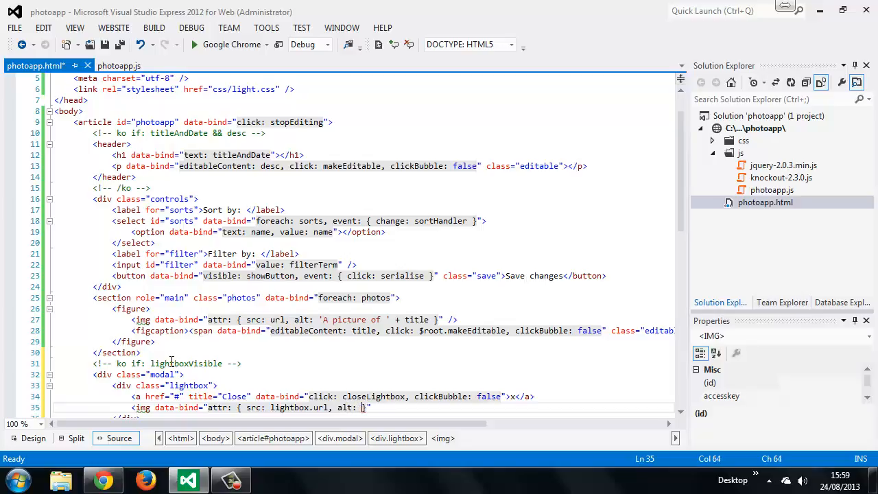
type("lightbox.title }")
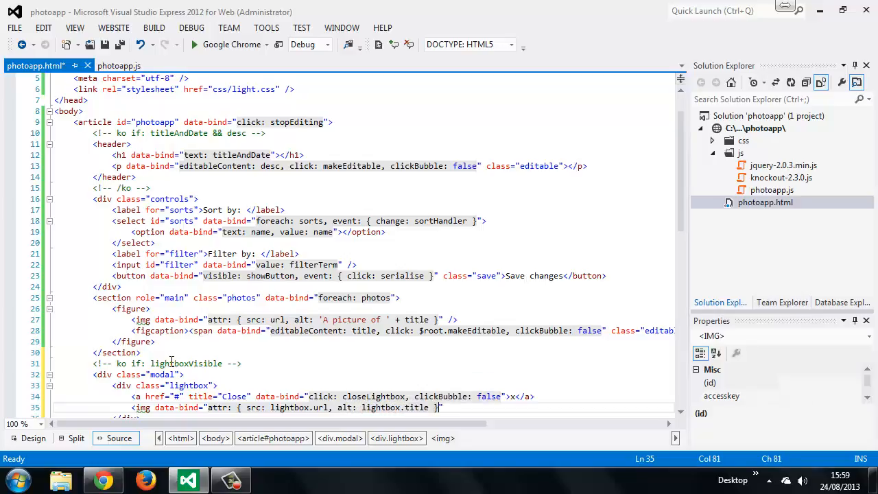
type("/>")
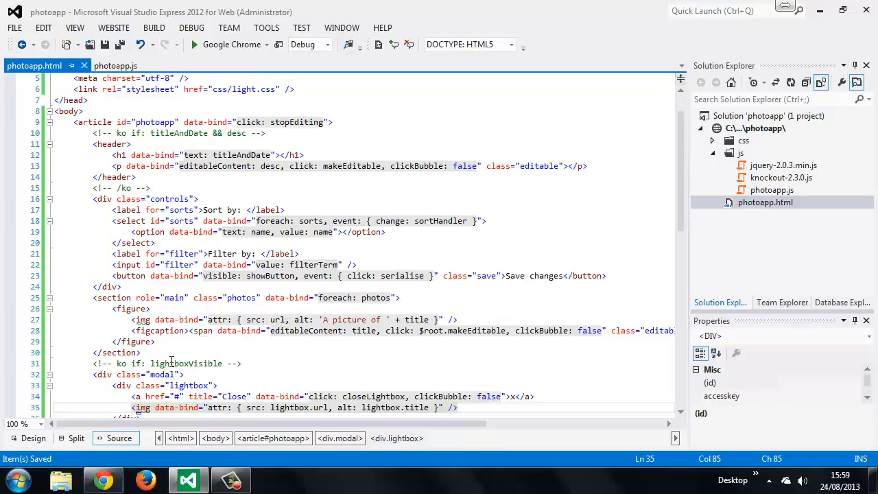
mouse_move(191, 335)
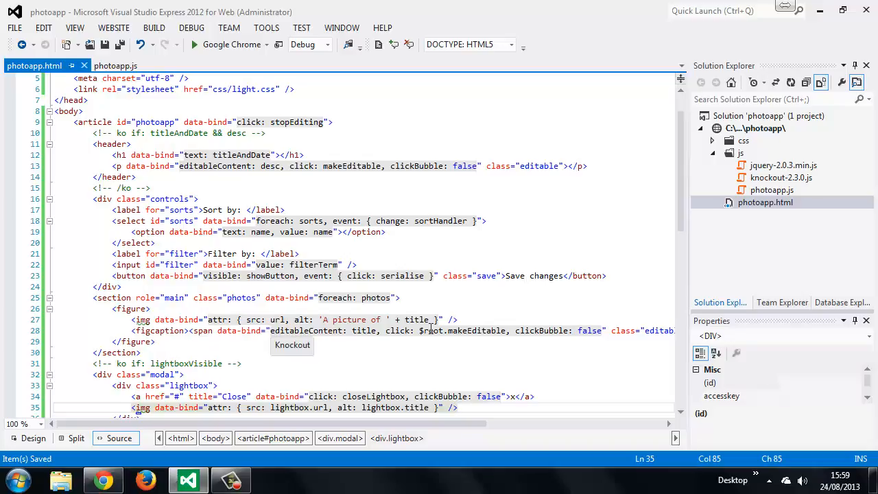
Step: Add click: $root.showLightbox to the photo img binding on line 27, then switch to photoapp.js
left_click(436, 320)
type(", click: $root.showLightbox")
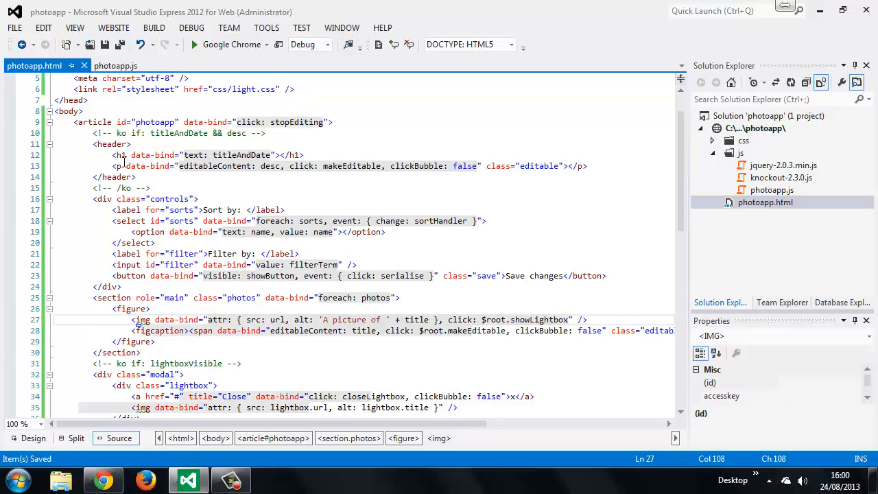
left_click(120, 66)
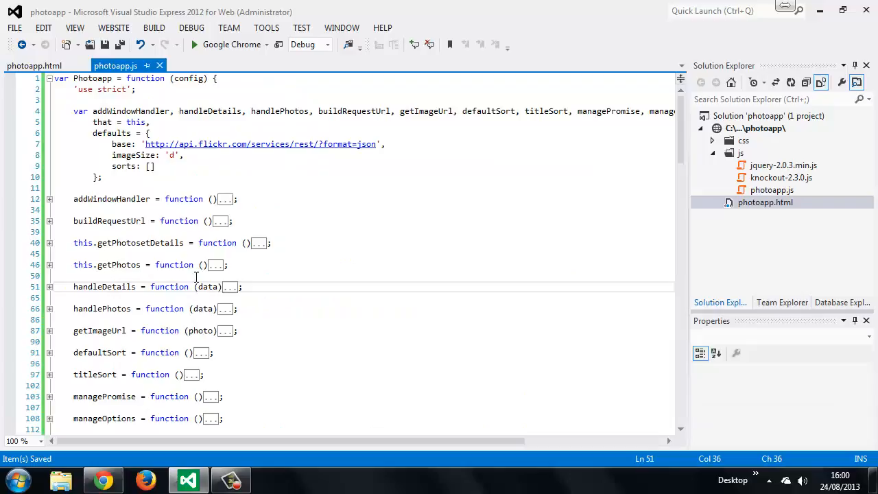
Step: Add lightboxVisible: ko.observable(false) to the photoapp.js view model
scroll("down", 3)
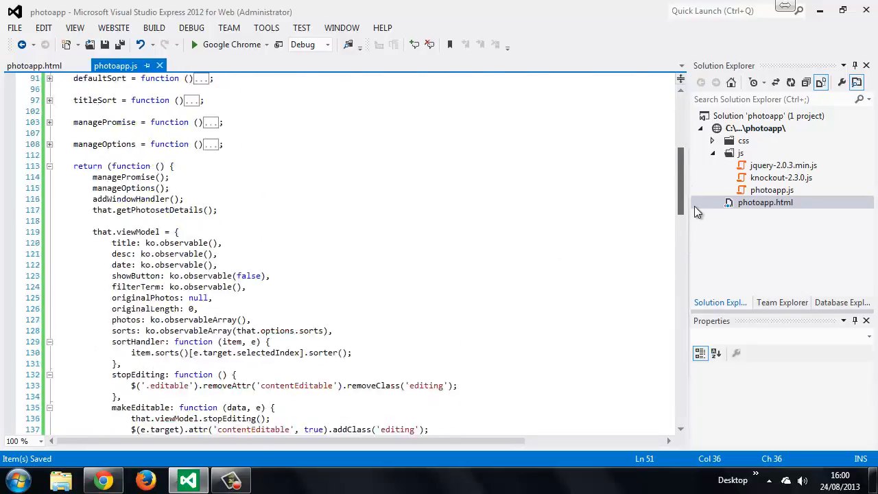
scroll("down", 3)
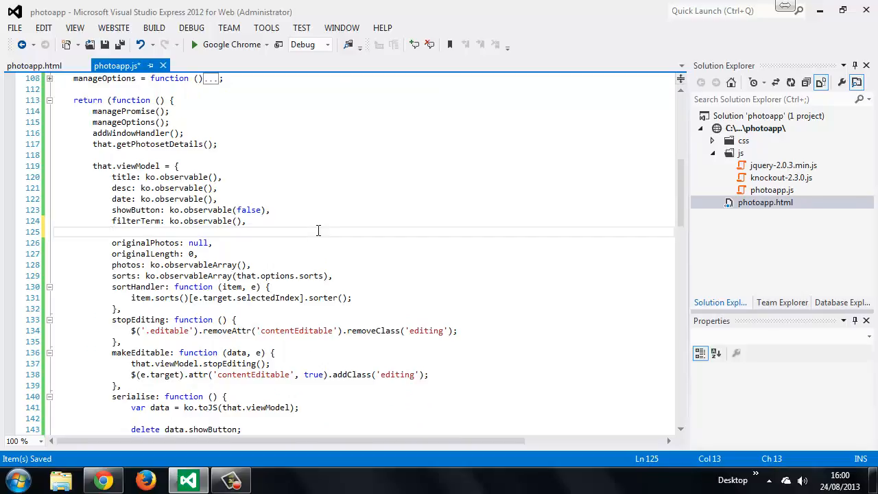
type("lightboxVisible")
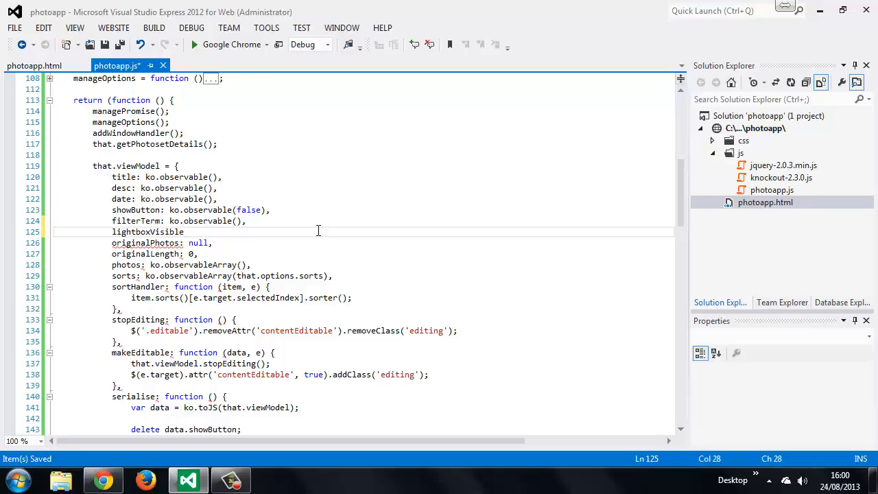
type("L ko")
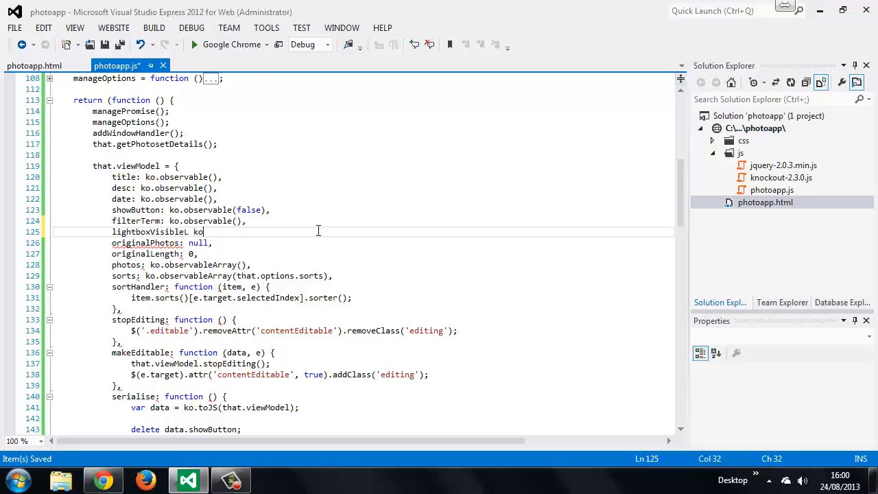
type(".observable")
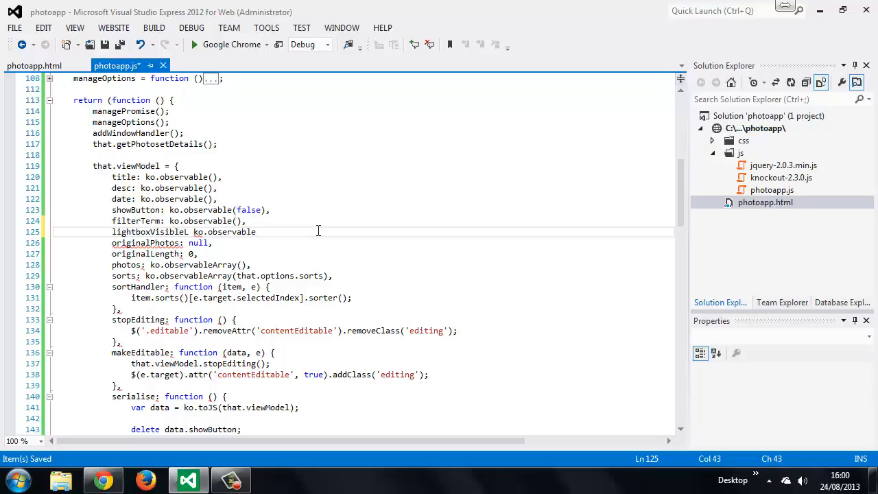
type("(false),")
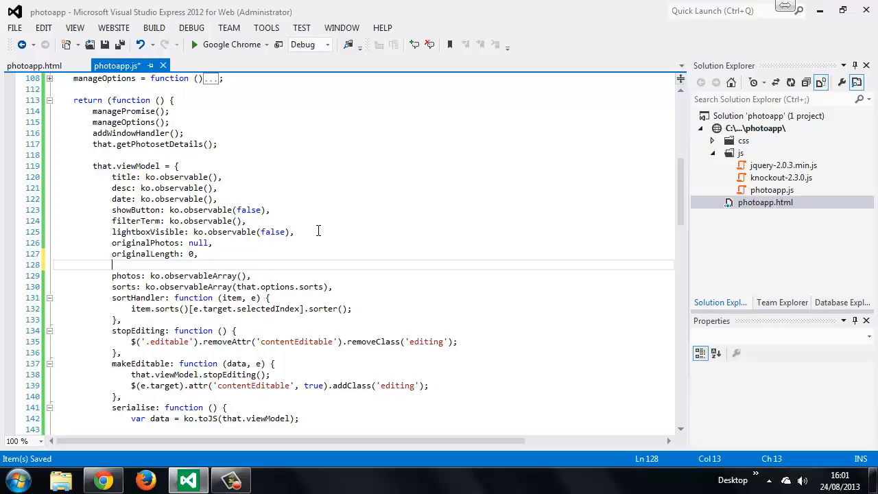
Step: Add a lightbox object with title: null and url: null to the view model
type("lightbox:")
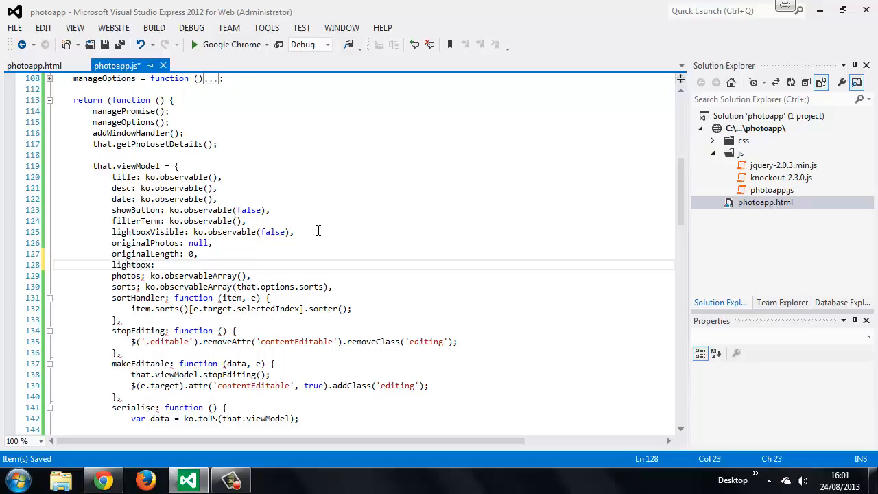
type("{")
type("},")
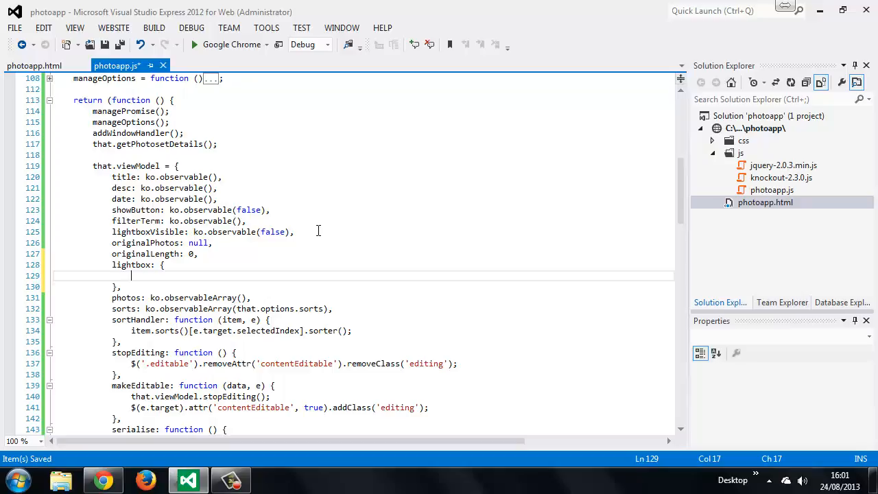
type("title:")
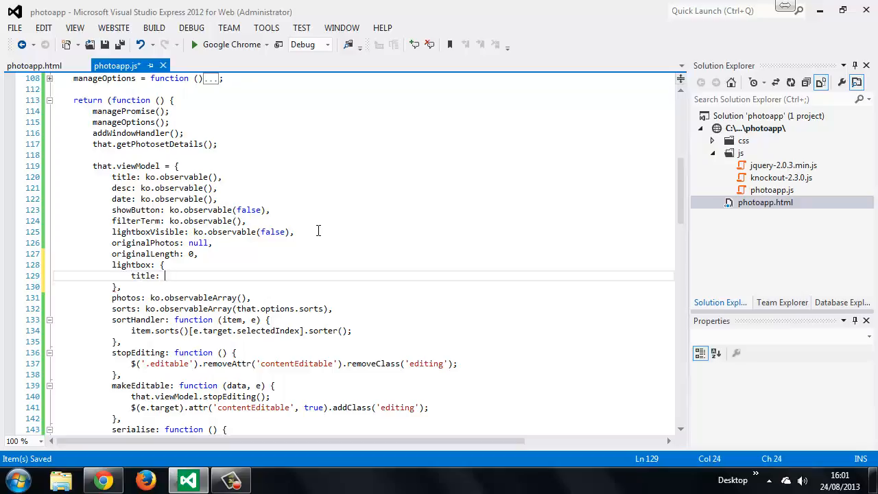
type("null")
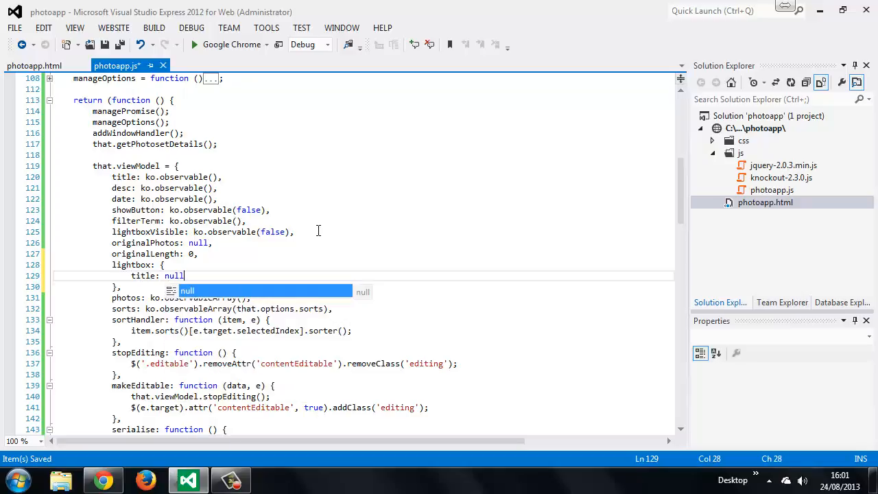
type("url: n")
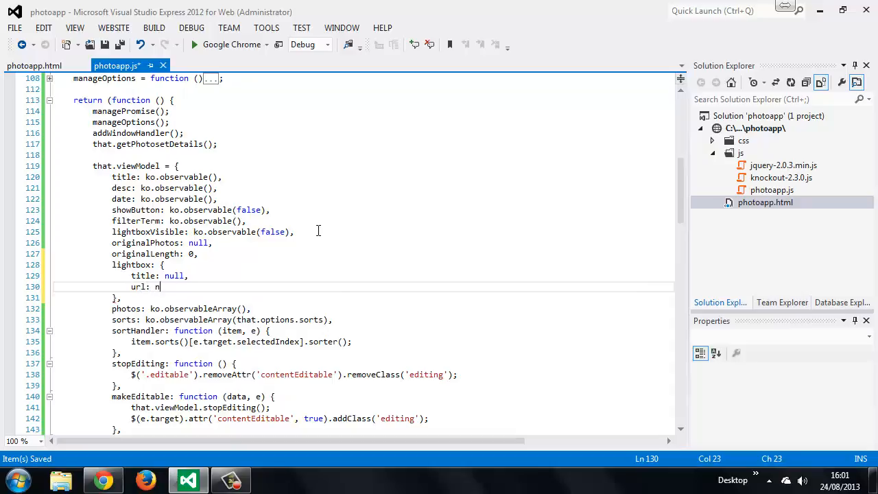
type("ull")
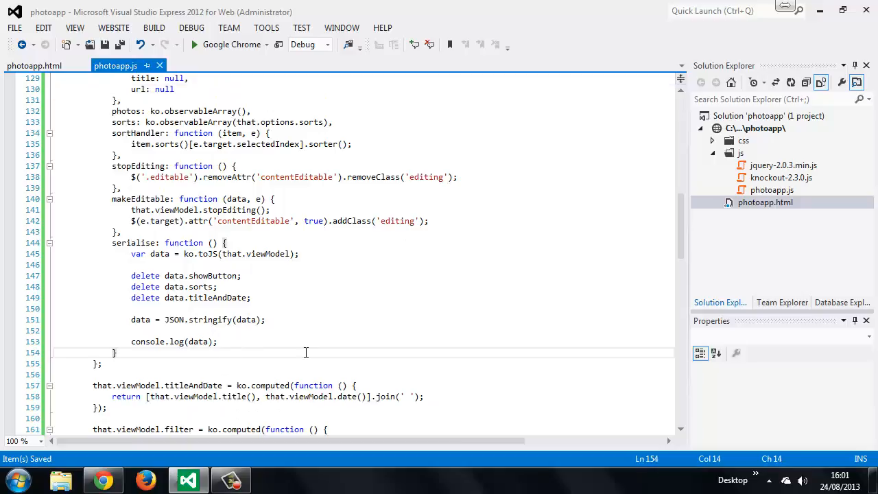
Step: Replace the console logging line with a showLightbox(photo) function body
triple_click(173, 341)
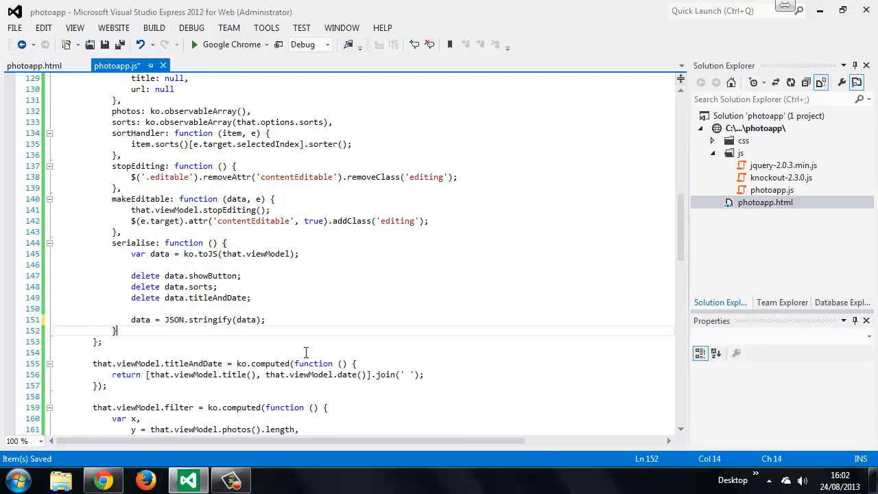
type("showL")
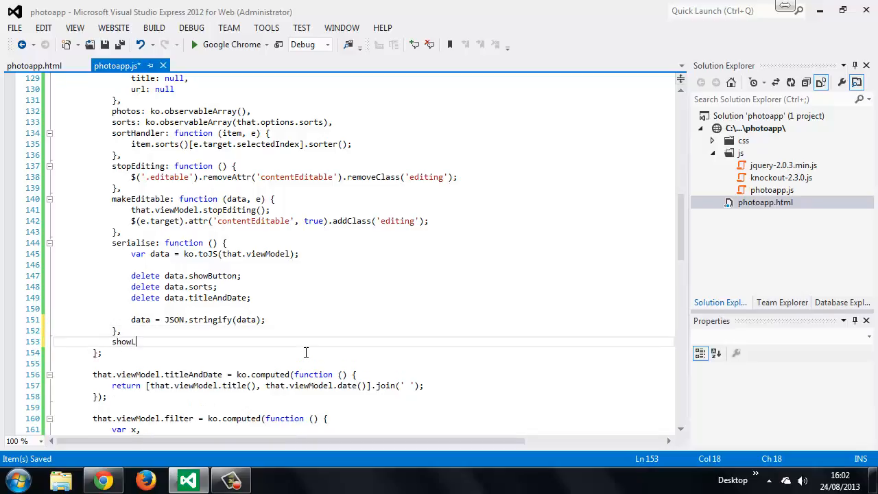
type("ightbox: function")
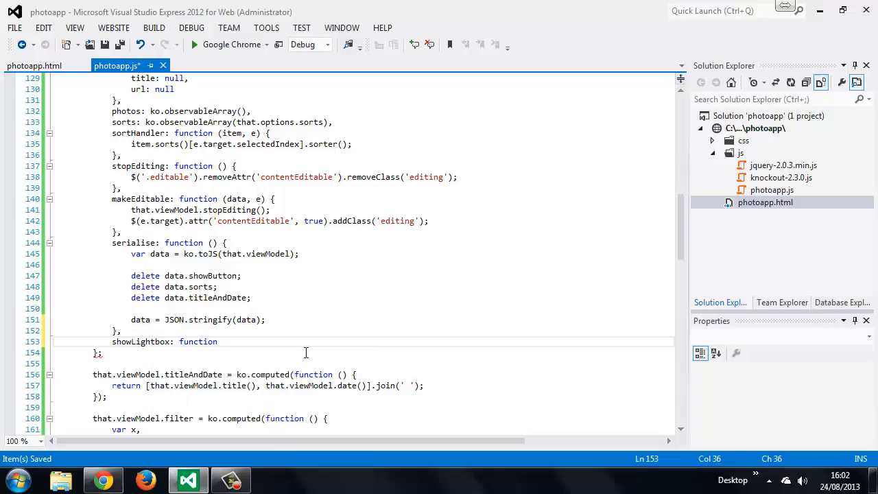
type("(phot")
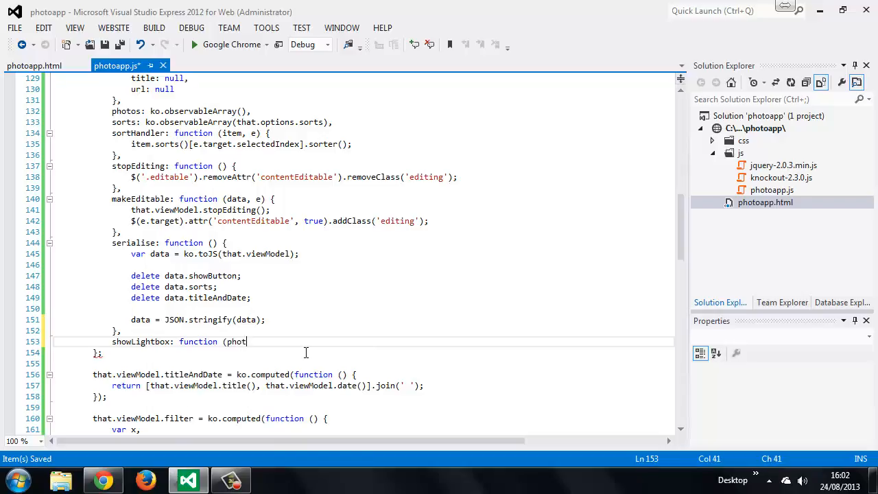
type("o)")
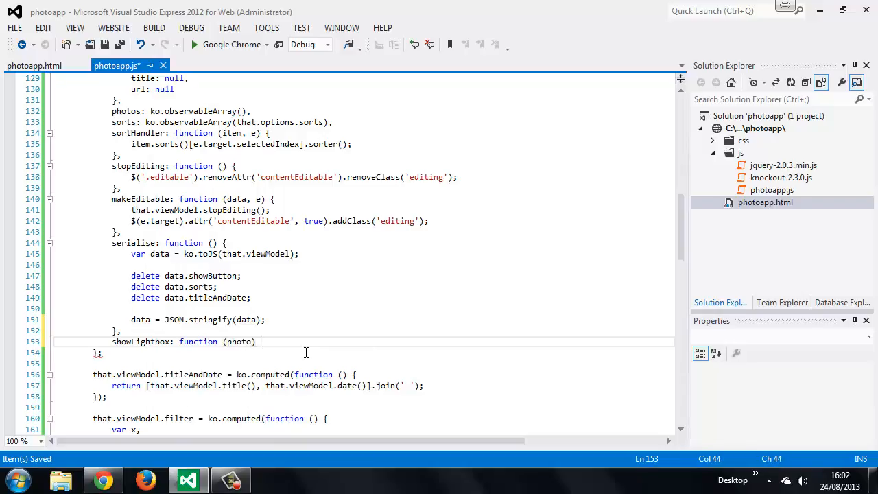
type("{")
type("that.viewModel")
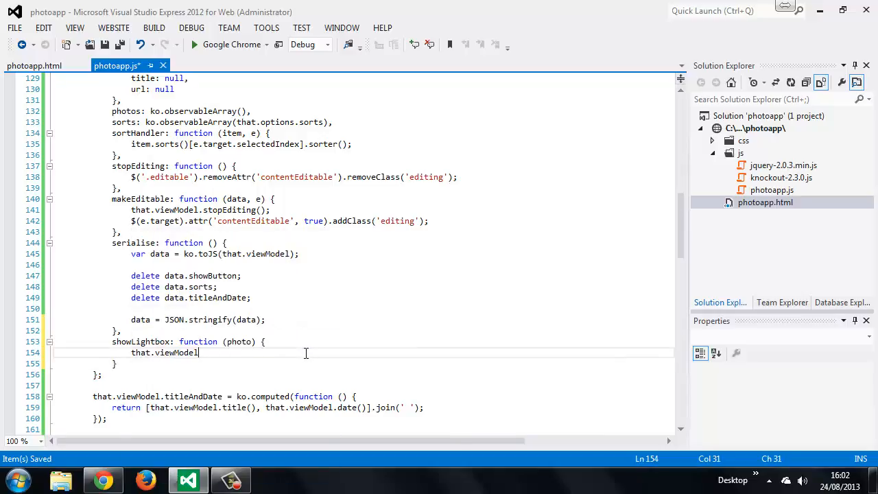
Step: Set lightbox.url to photo.url with '_d' replaced by '_b'
type(".lightbox.")
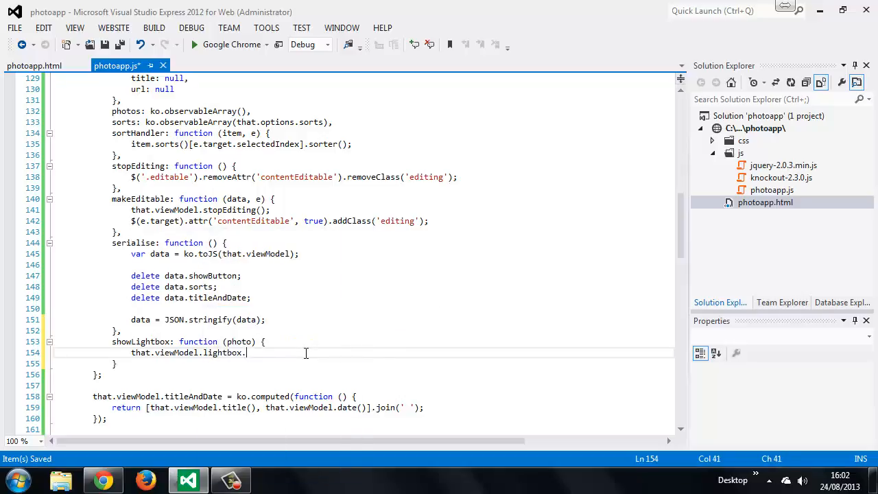
type("url =")
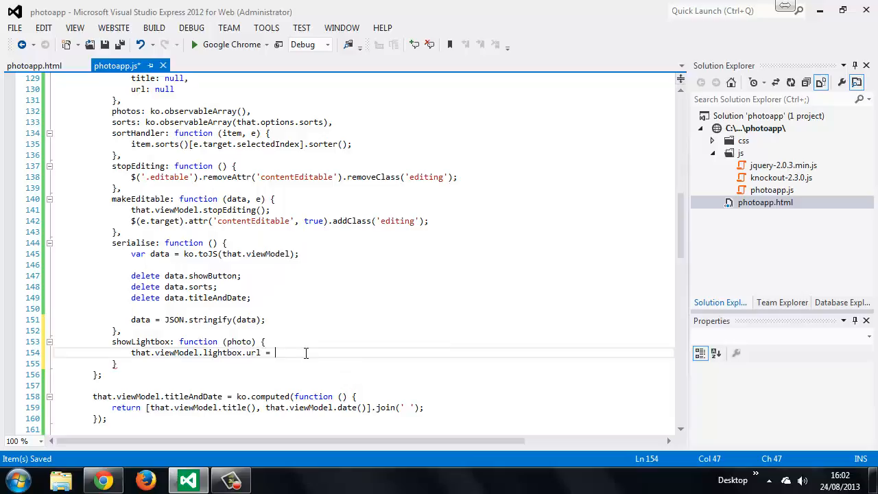
type("photo.url")
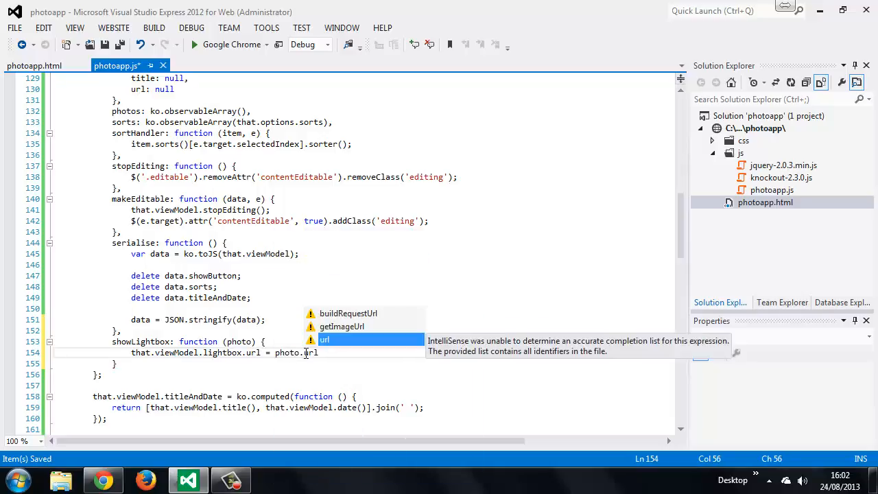
type(".replace")
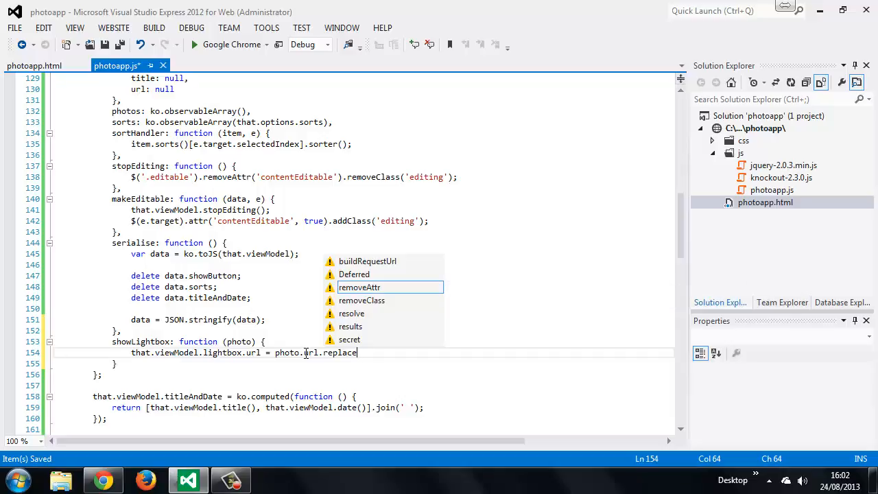
type("();")
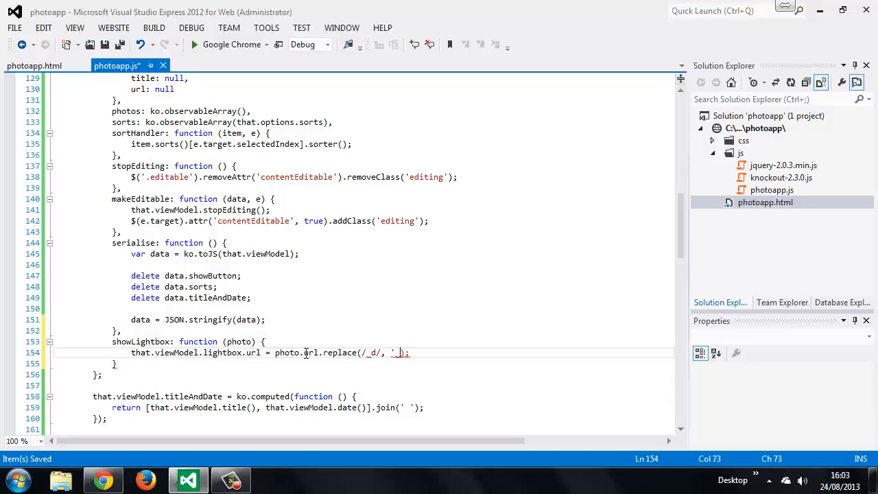
type("_b")
type("that.viewModel")
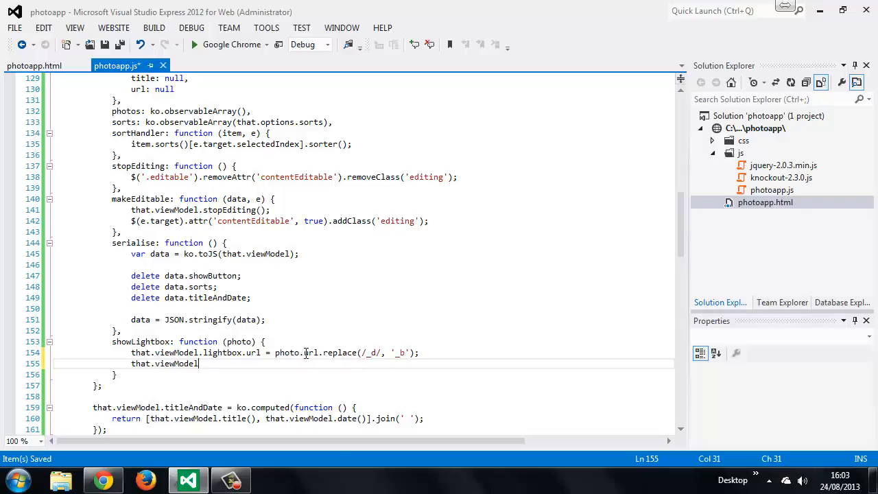
Step: Set lightbox.title to photo.title and call that.lightboxVisible(true)
type(".lightbox.")
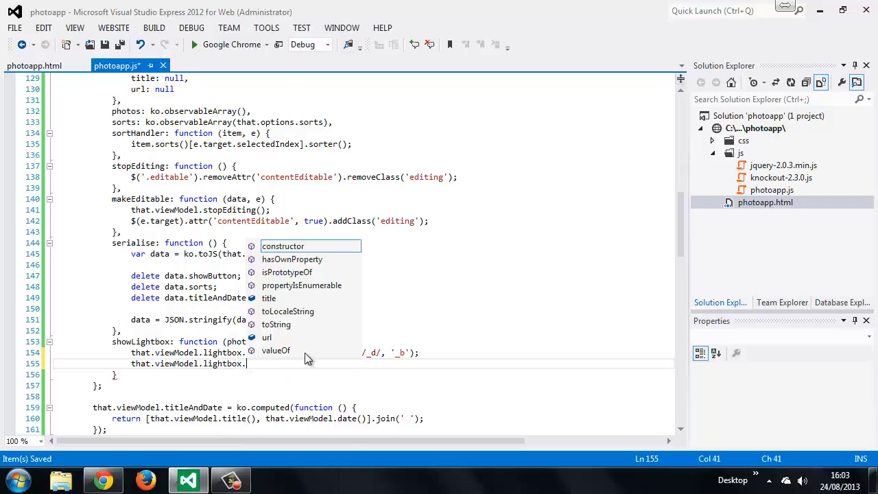
type("title")
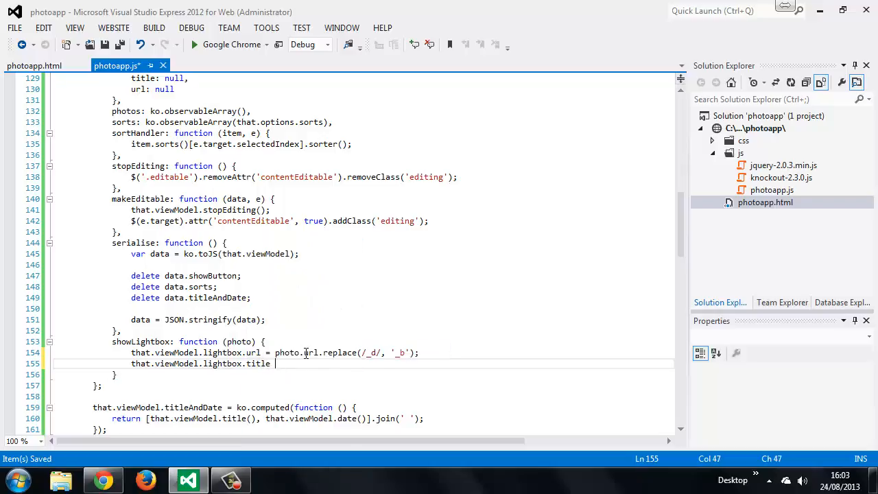
type("photo.title;")
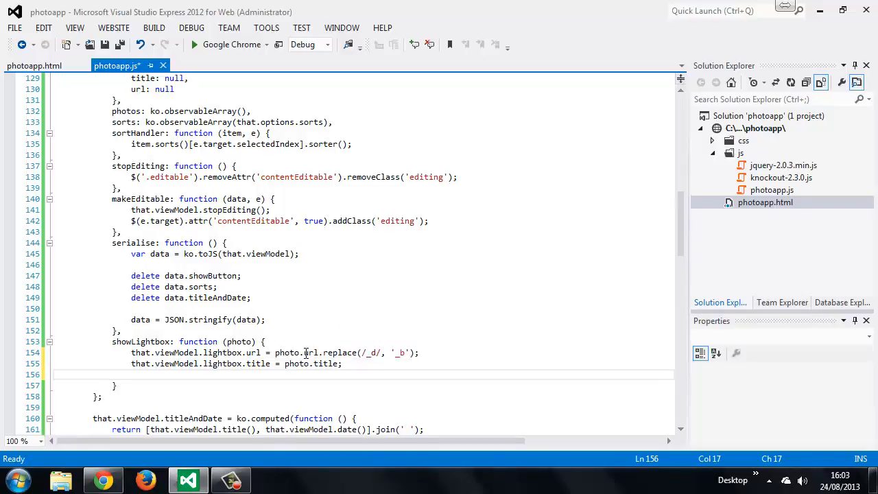
type("that.viewModel.lightboxVisible(")
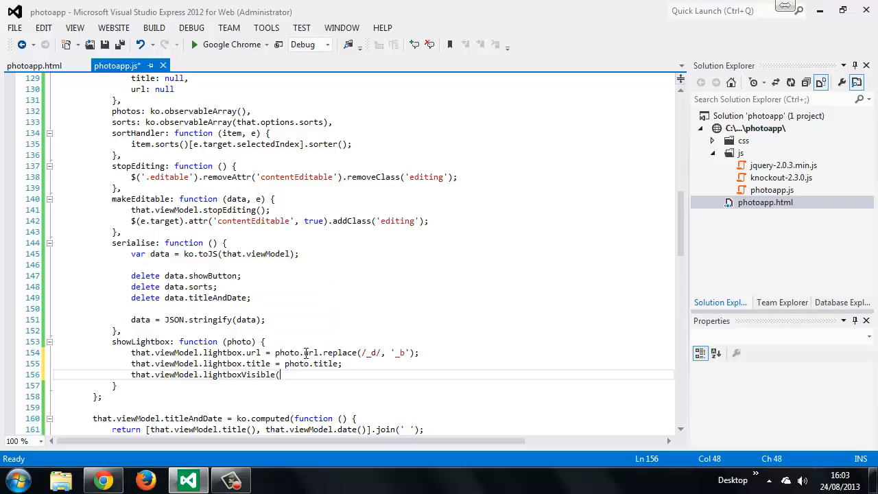
type("true);")
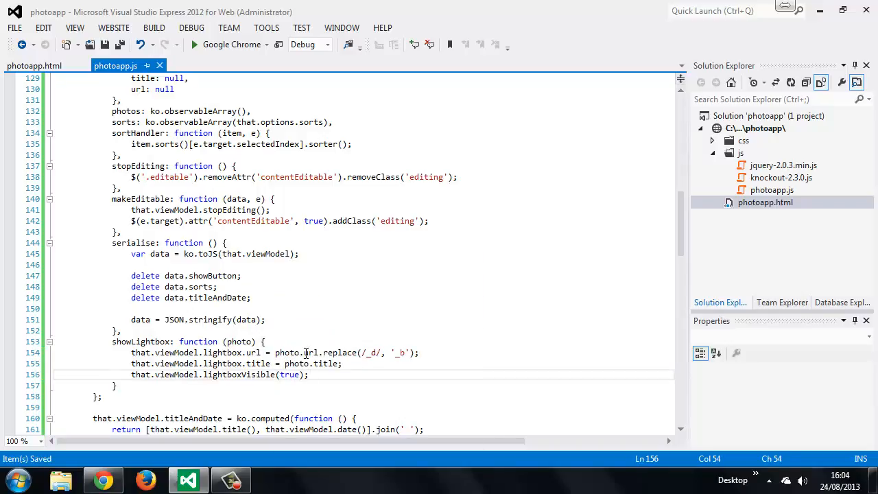
Step: Write closeLightbox nulling lightbox url and title and calling lightboxVisible(false), then open Chrome
type("close")
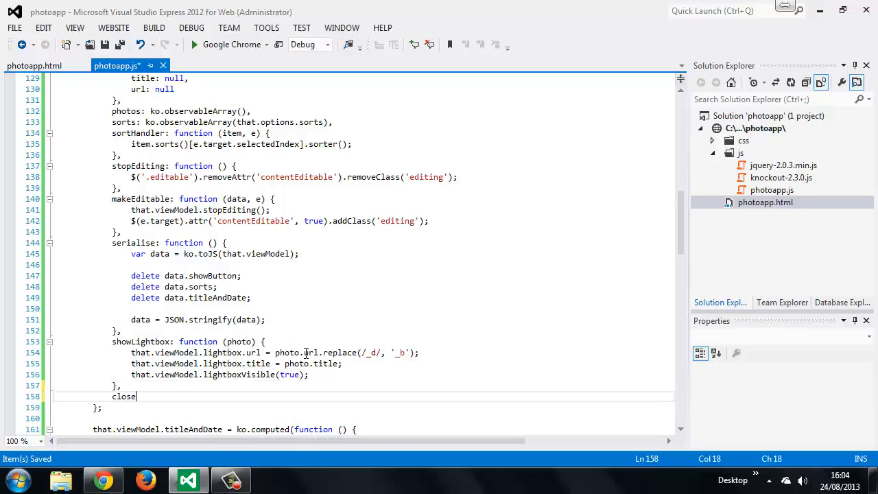
type("Lightbox:")
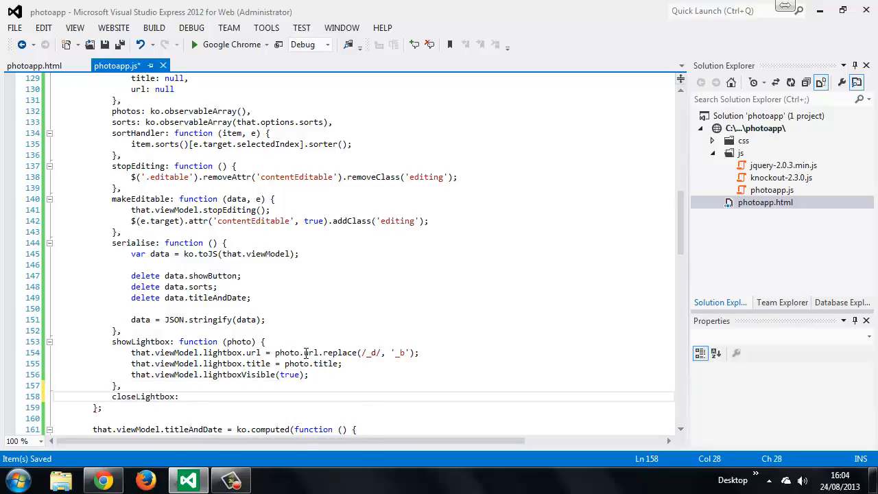
type("function")
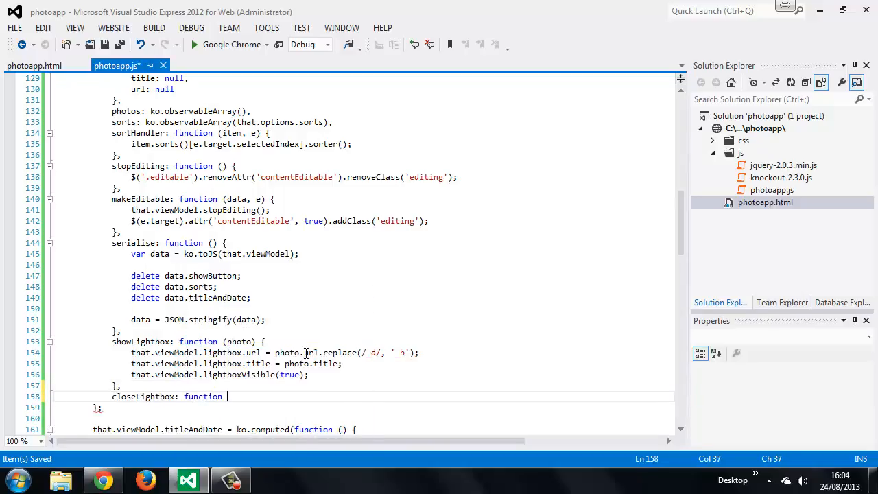
type("() {")
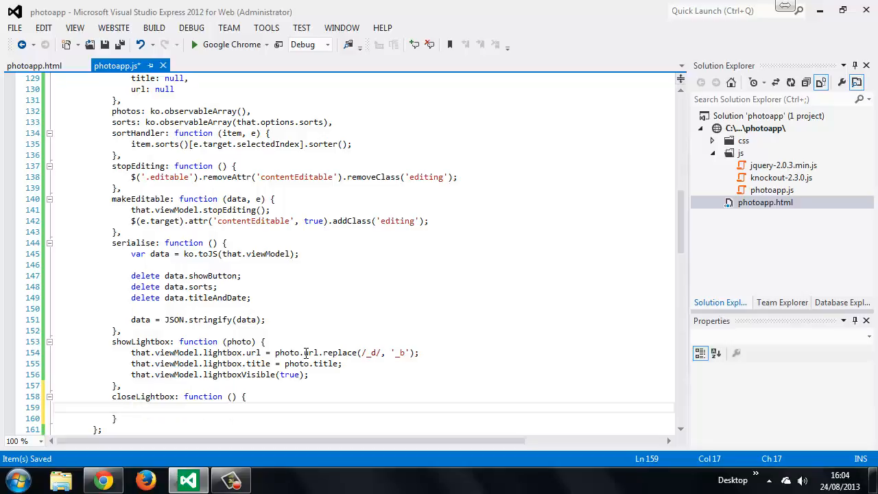
type("that.viewModel.lightbox.url = null;")
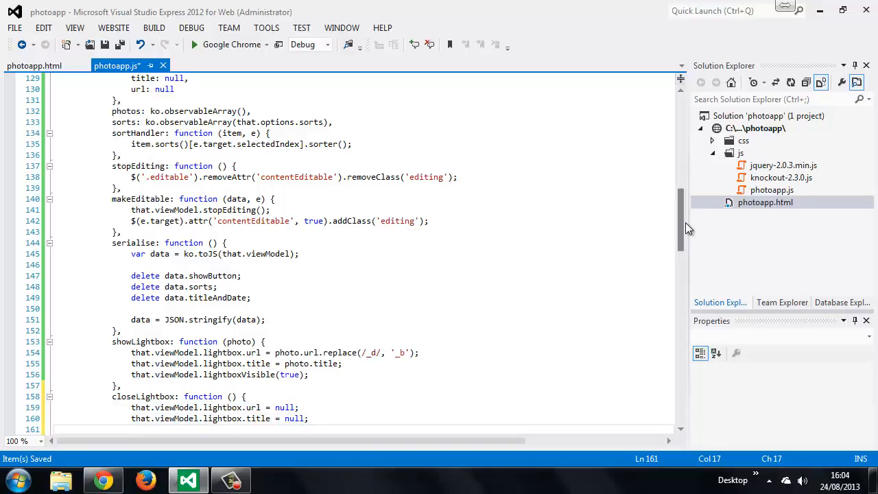
type("that.viewModel.")
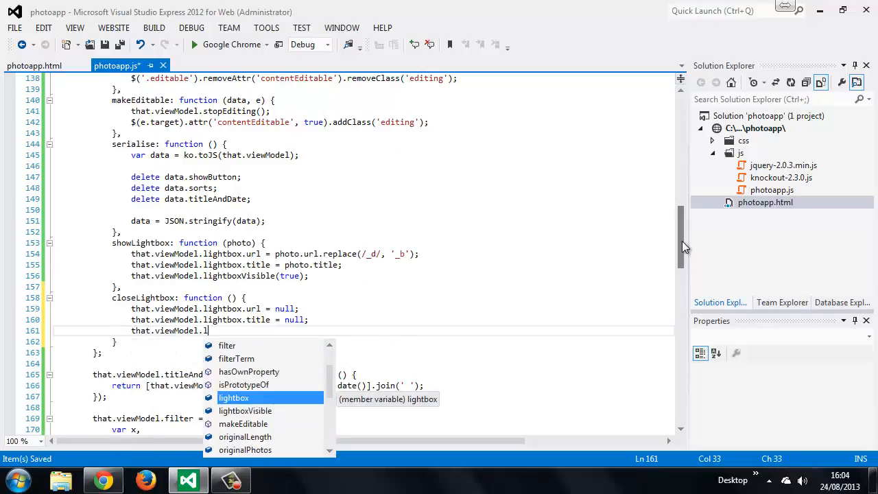
type("lightboxVisible(")
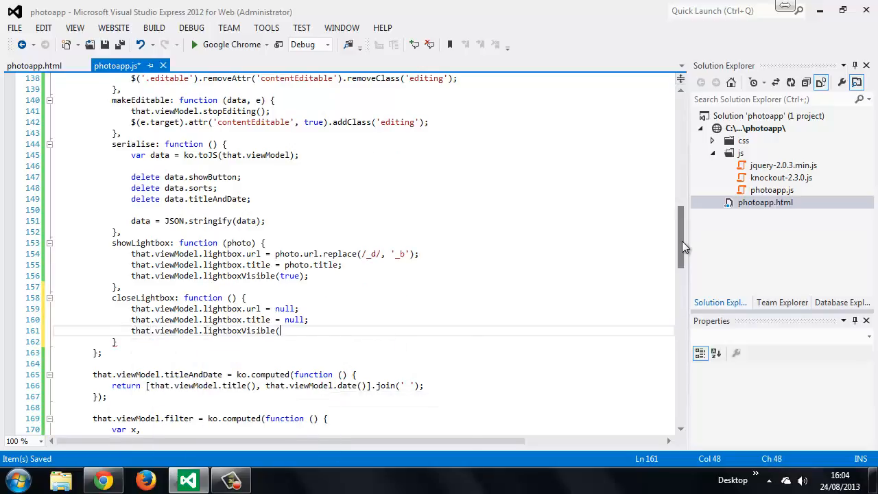
type("false)")
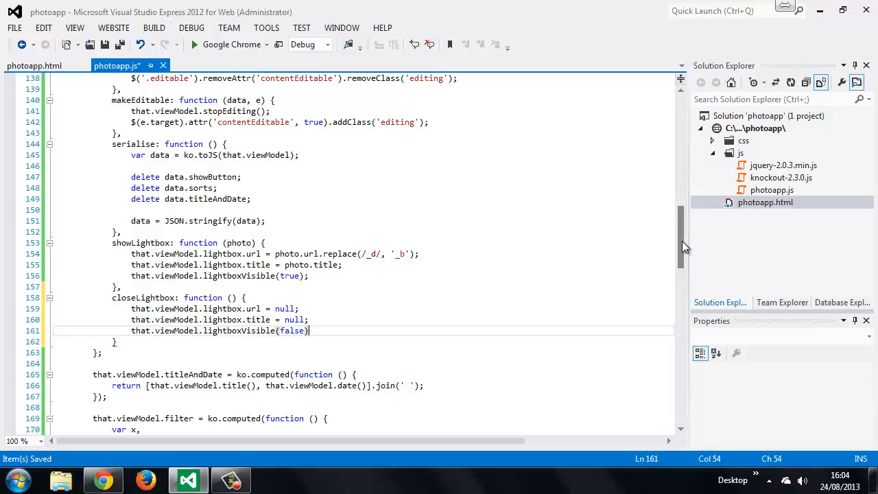
type(";")
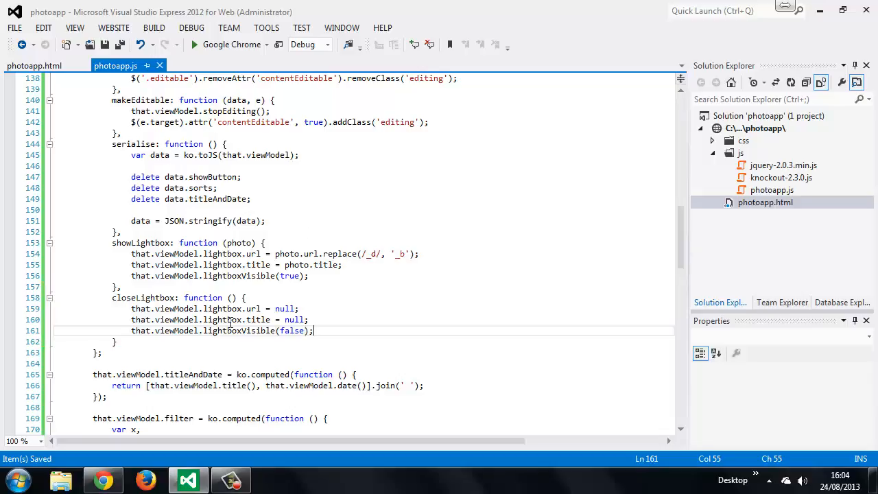
left_click(103, 479)
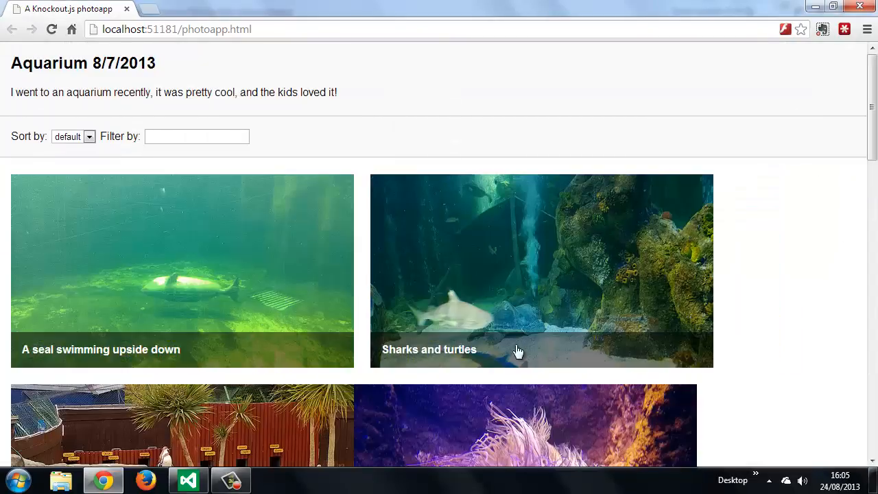
left_click(182, 271)
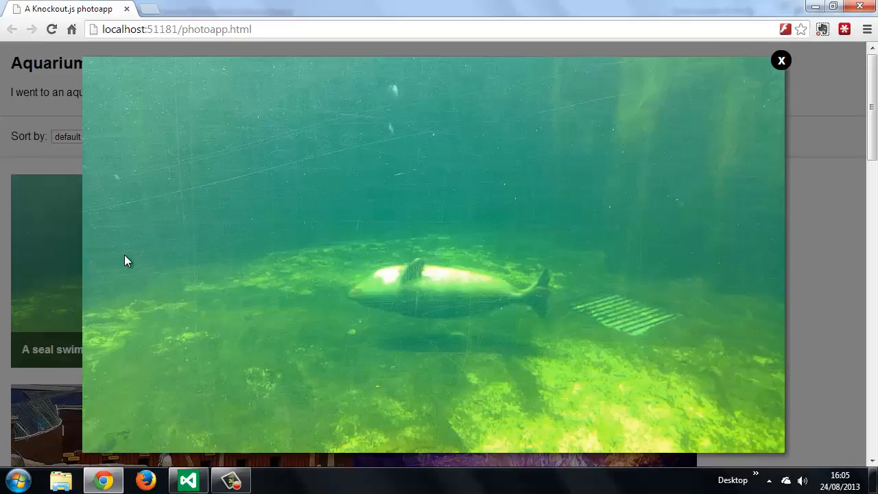
mouse_move(767, 54)
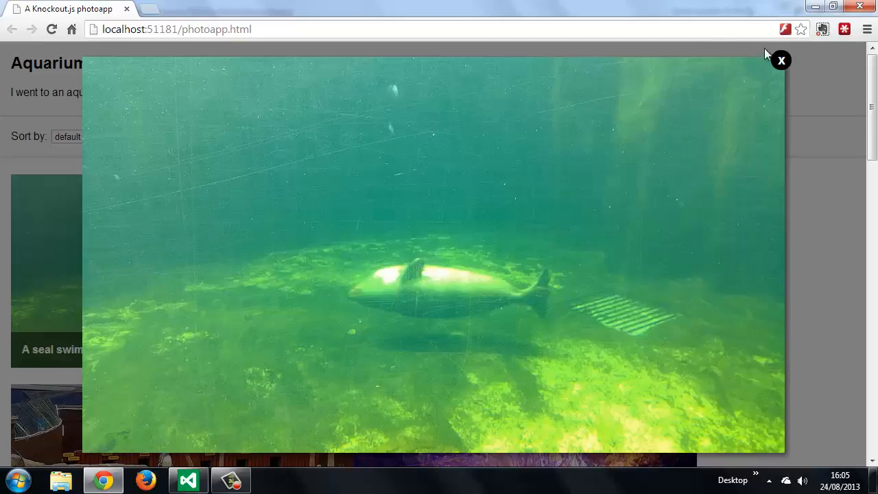
left_click(781, 60)
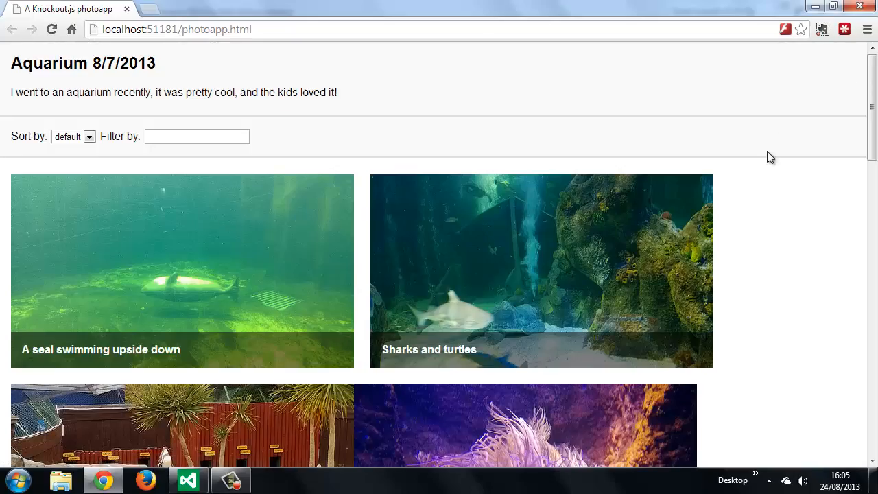